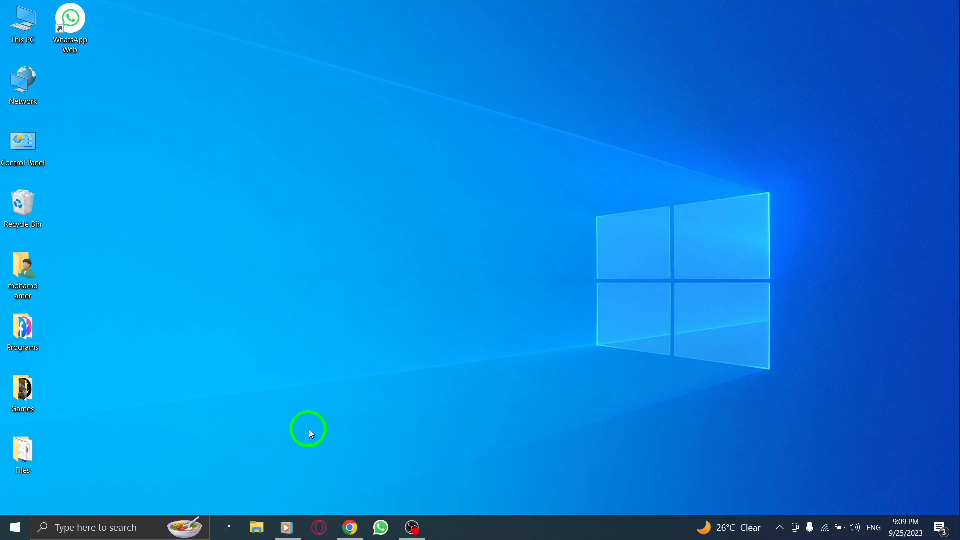
{"action": "mouse_move", "coordinate": [324, 341]}
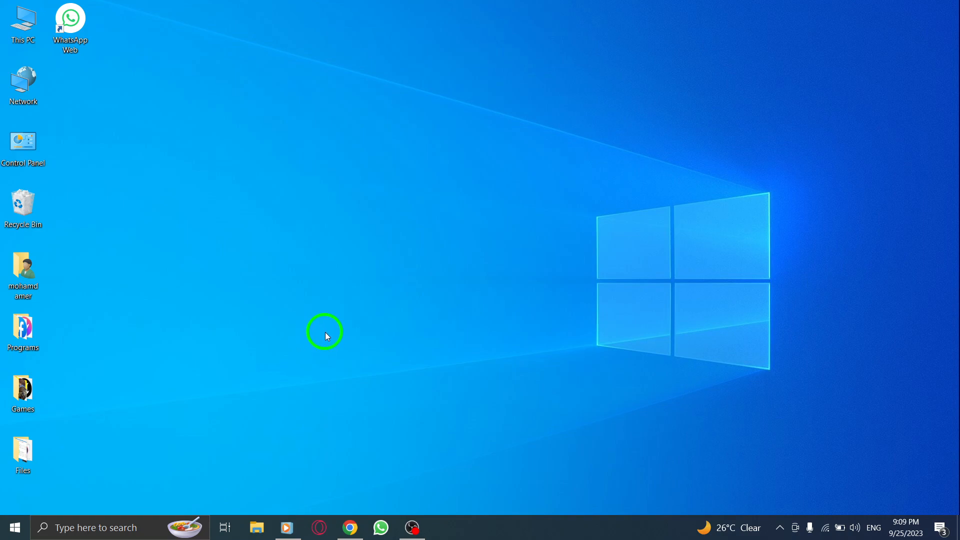
{"action": "mouse_move", "coordinate": [349, 527]}
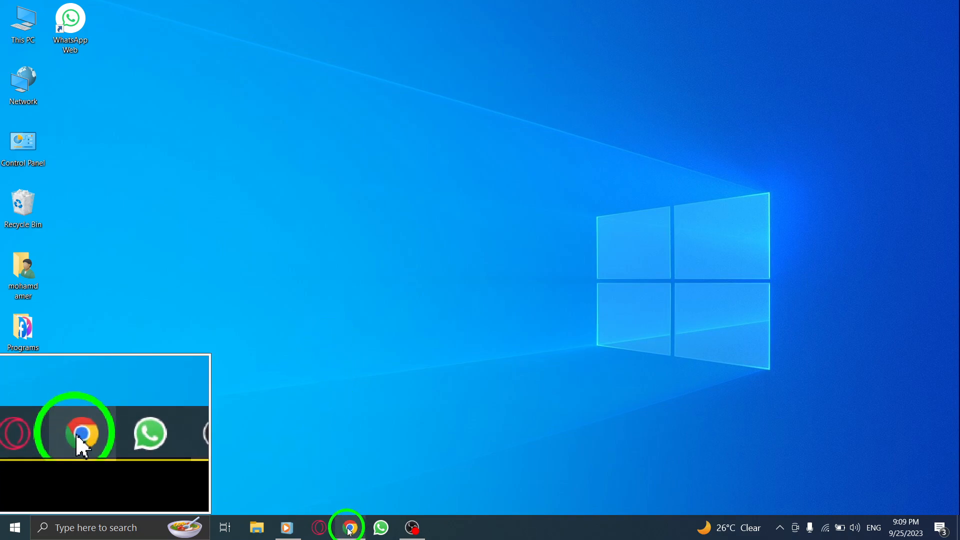
- Launch Chrome and search 'wa web plus' to reach its Chrome Web Store listing
{"action": "left_click", "coordinate": [76, 432]}
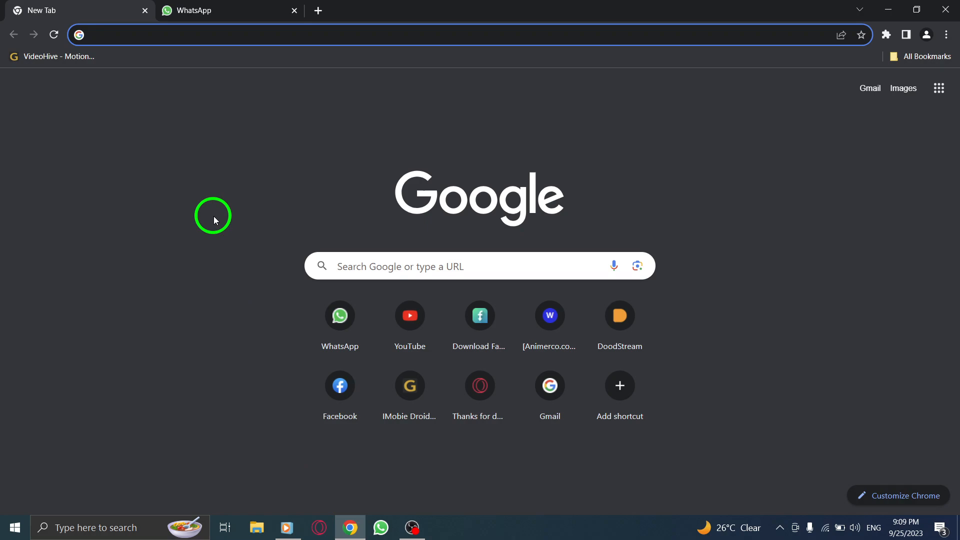
{"action": "type", "text": "wa web plus"}
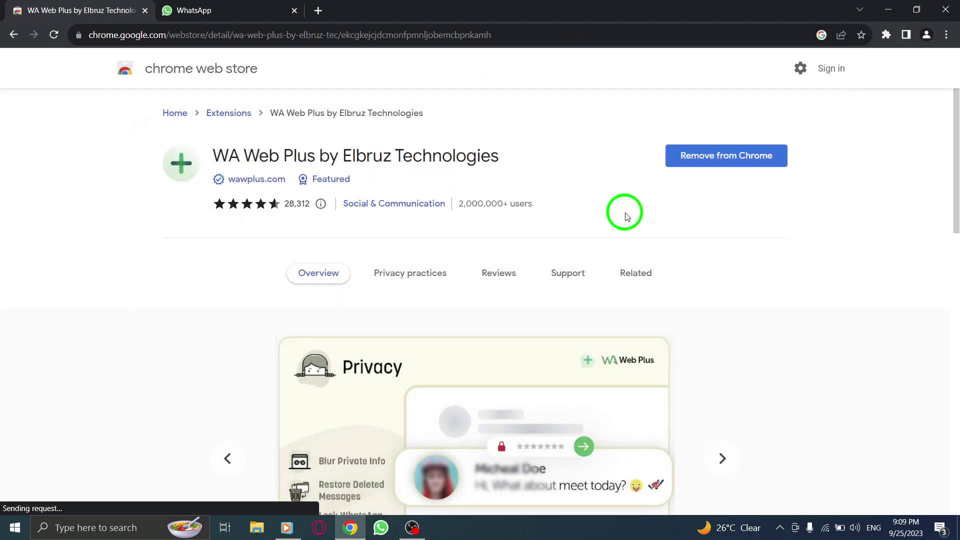
{"action": "mouse_move", "coordinate": [627, 134]}
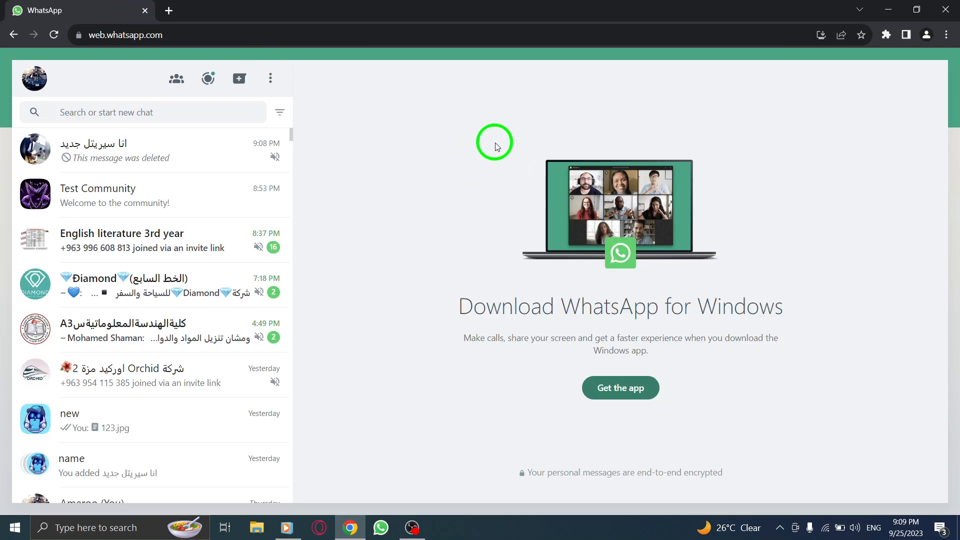
- Open the WA Web Plus by Elbruz Technologies panel from the Extensions menu
{"action": "left_click", "coordinate": [886, 35]}
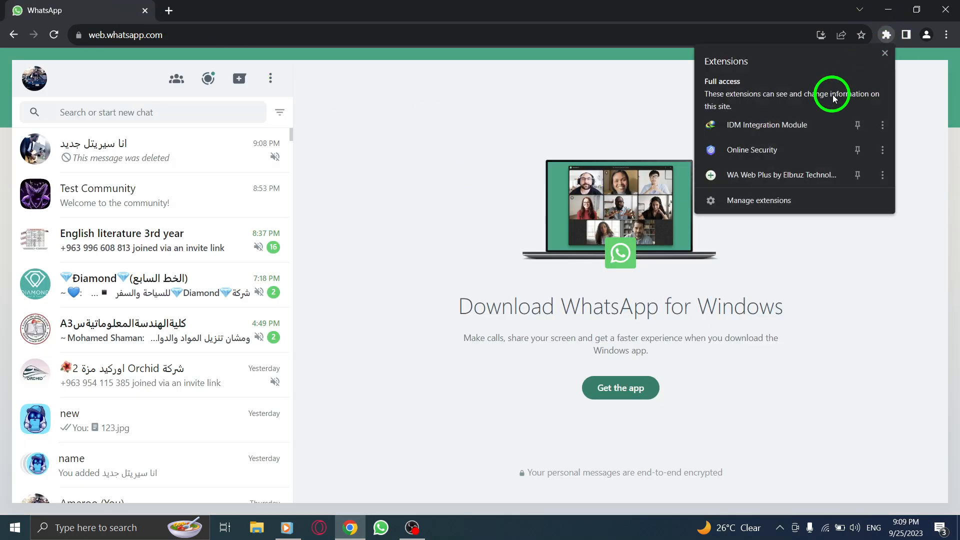
{"action": "left_click", "coordinate": [781, 174]}
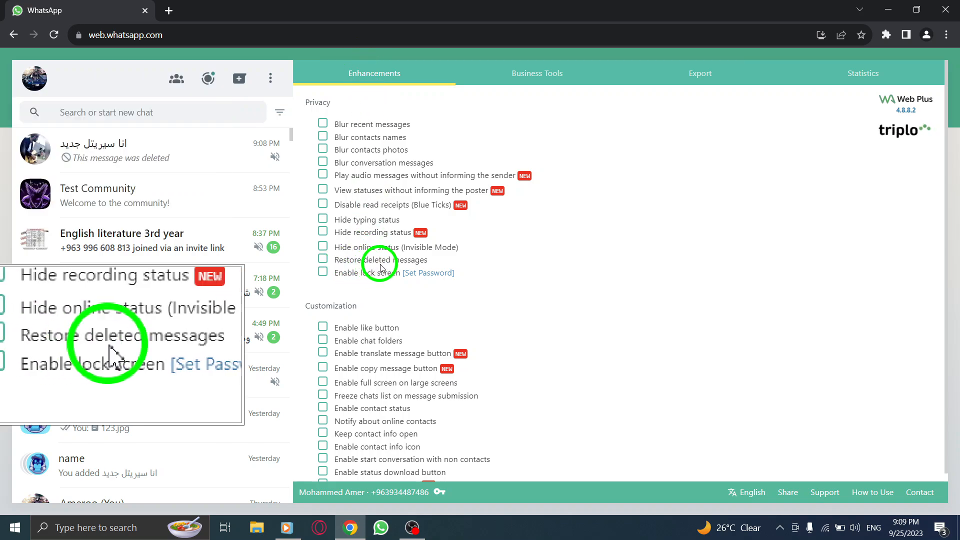
- Enable 'Restore deleted messages' and view the deleted chat's original text, 'Test message'
{"action": "left_click", "coordinate": [322, 260]}
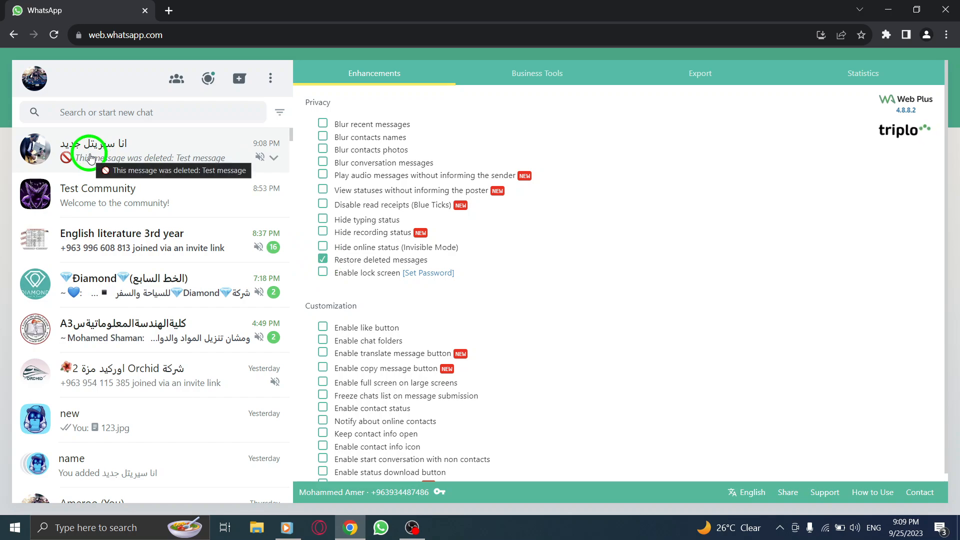
{"action": "left_click", "coordinate": [153, 150]}
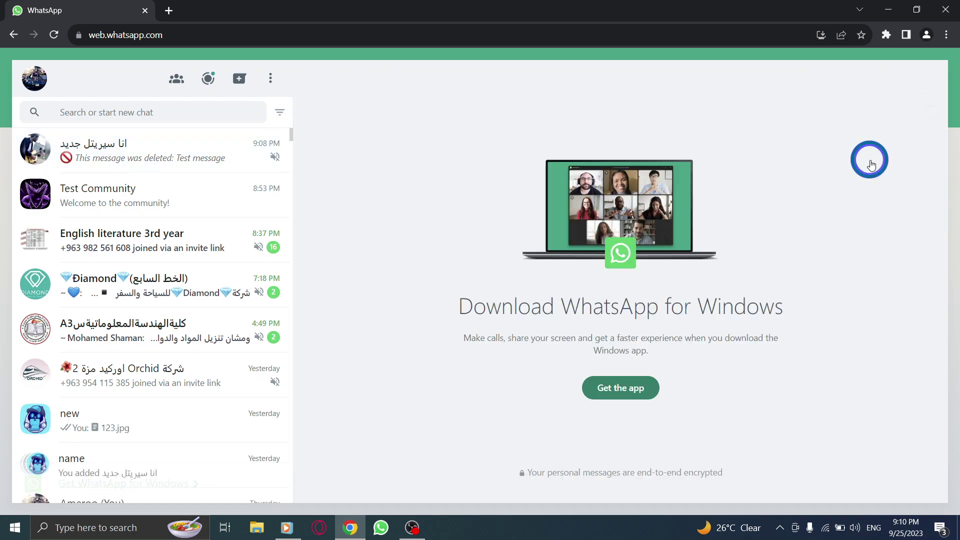
{"action": "mouse_move", "coordinate": [463, 172]}
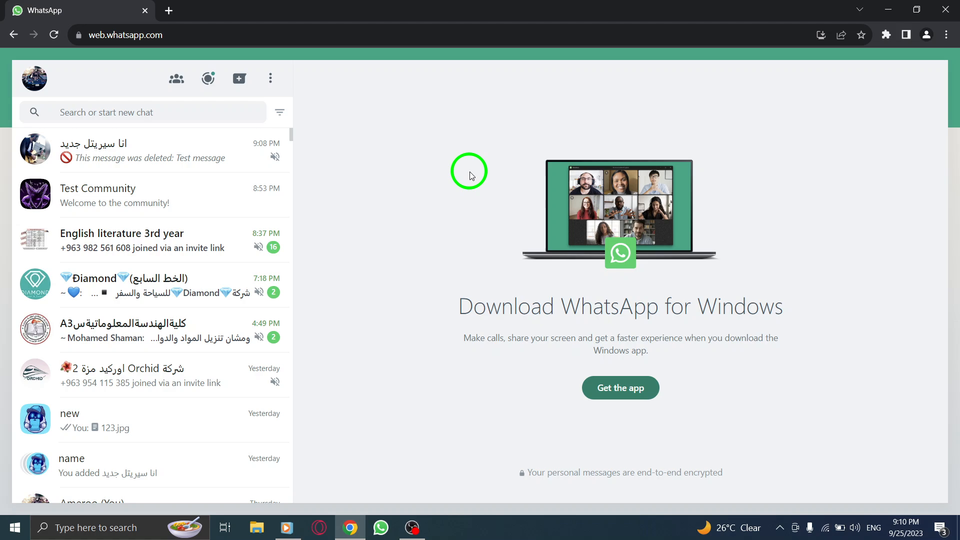
{"action": "mouse_move", "coordinate": [806, 106]}
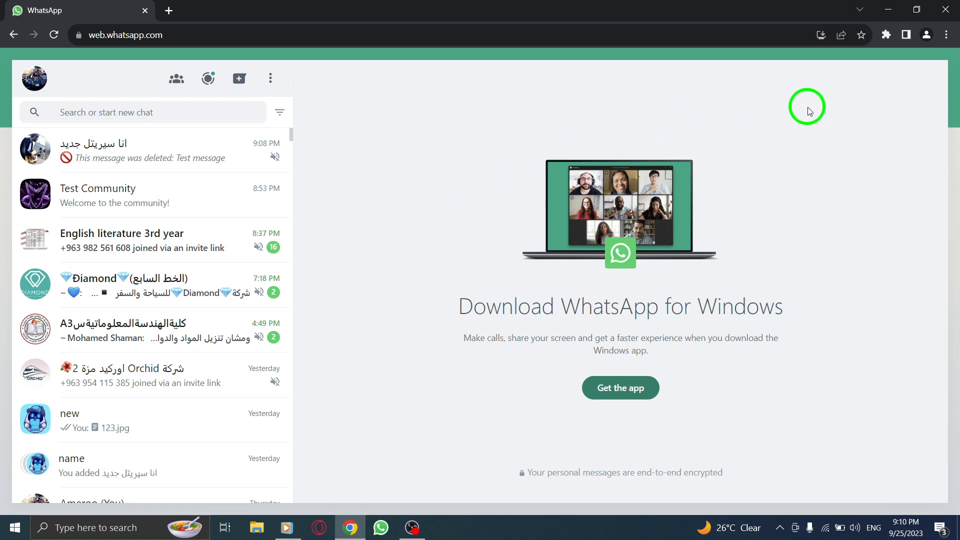
- Minimize the Chrome window to the Windows desktop
{"action": "left_click", "coordinate": [887, 9]}
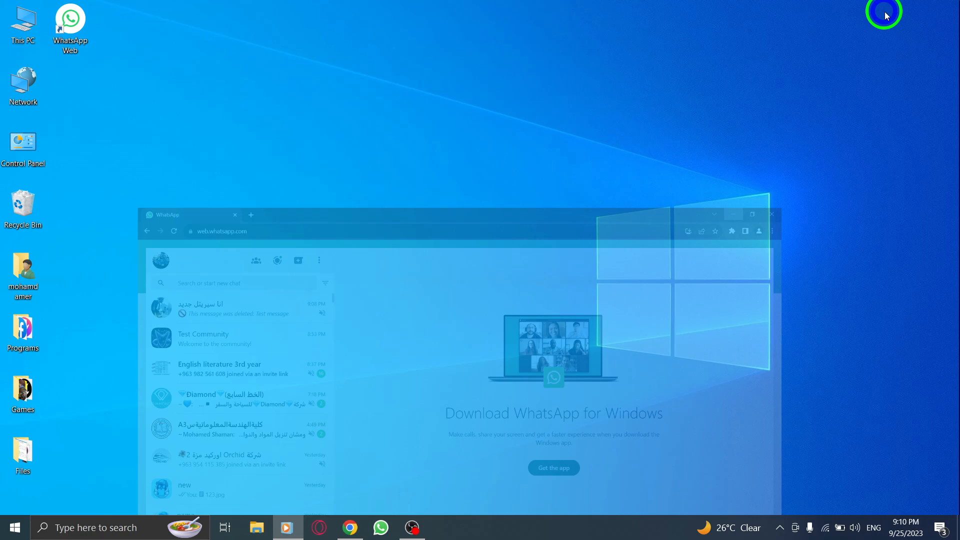